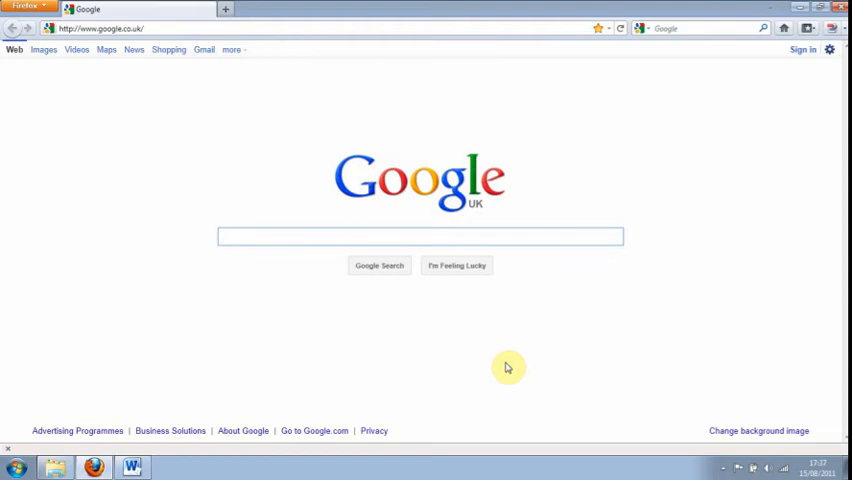
Step: Add a new blank Firefox tab beside the Google UK page
{"action": "left_click", "coordinate": [420, 236]}
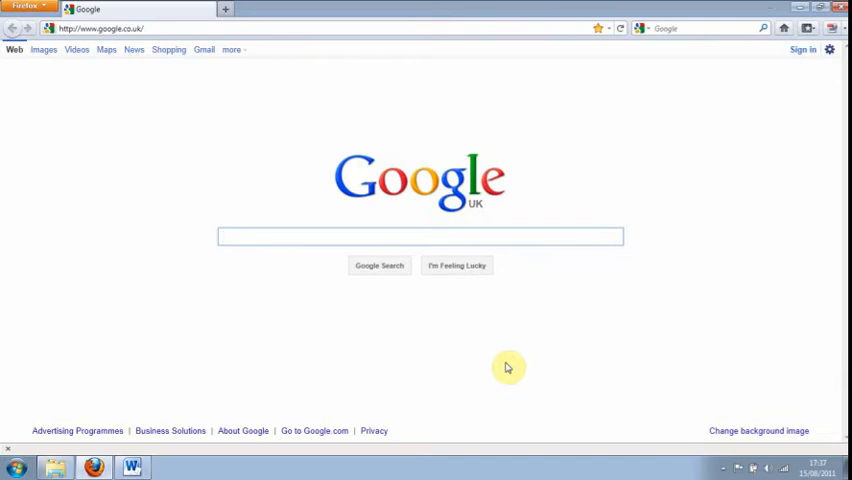
{"action": "left_click", "coordinate": [420, 236]}
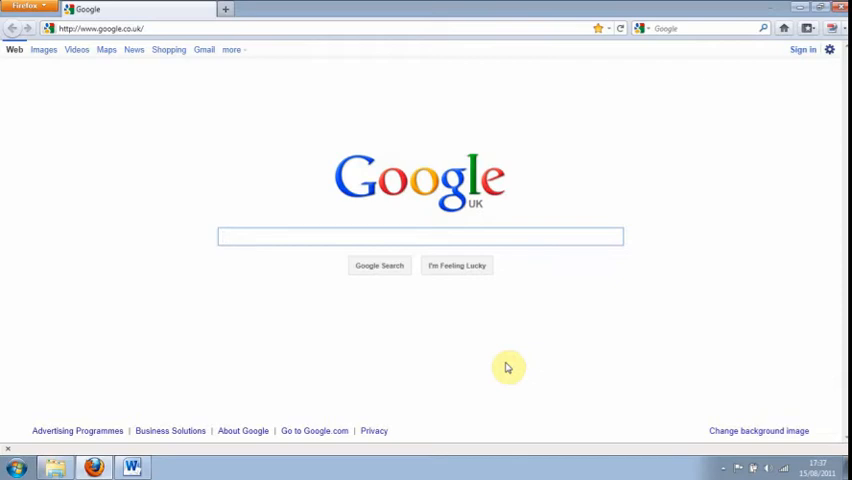
{"action": "left_click", "coordinate": [420, 236]}
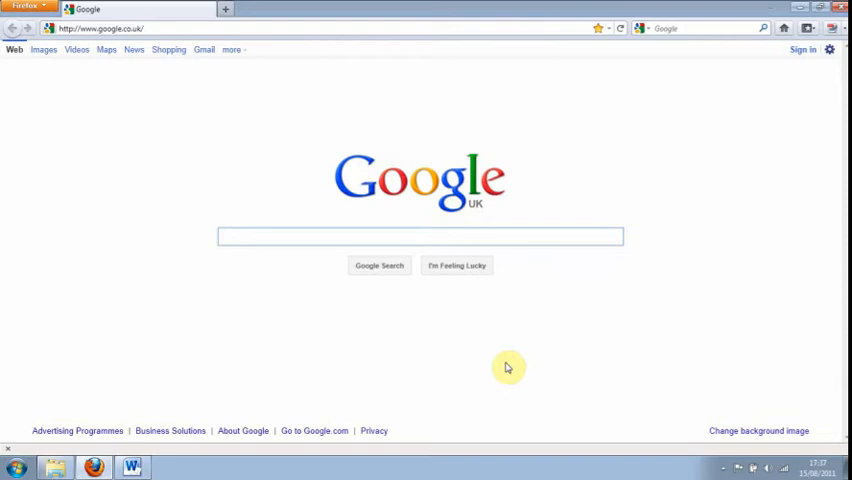
{"action": "left_click", "coordinate": [420, 236]}
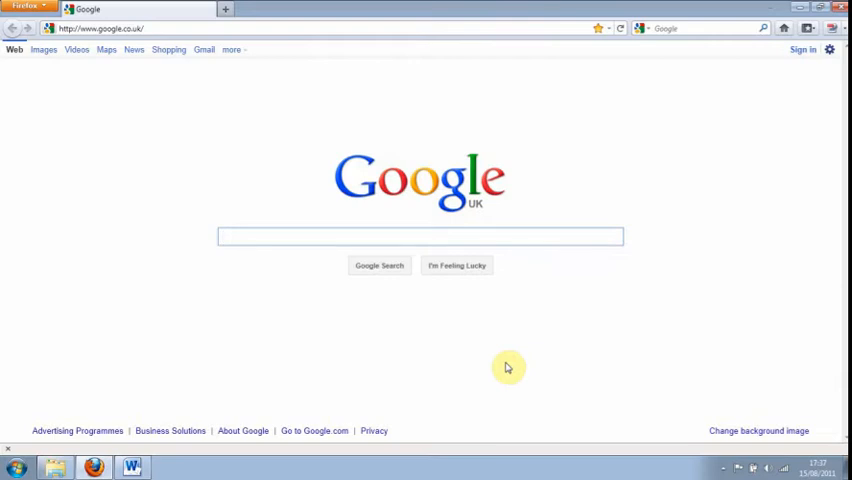
{"action": "left_click", "coordinate": [420, 236]}
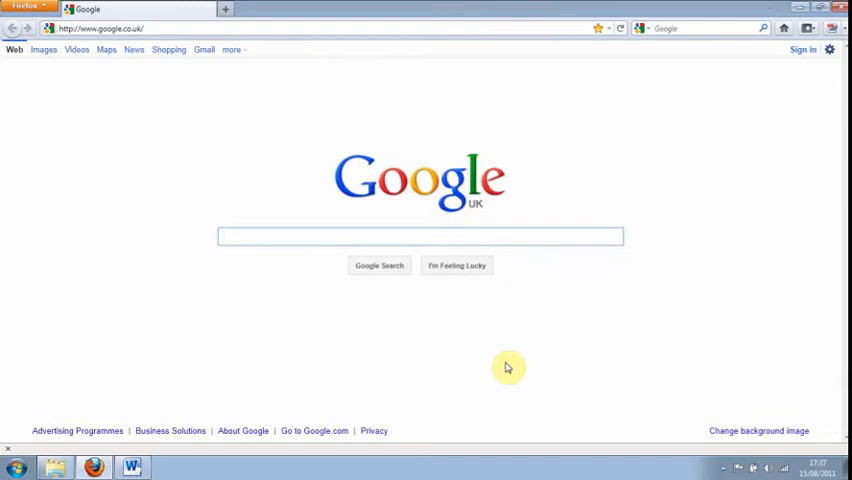
{"action": "left_click", "coordinate": [420, 236]}
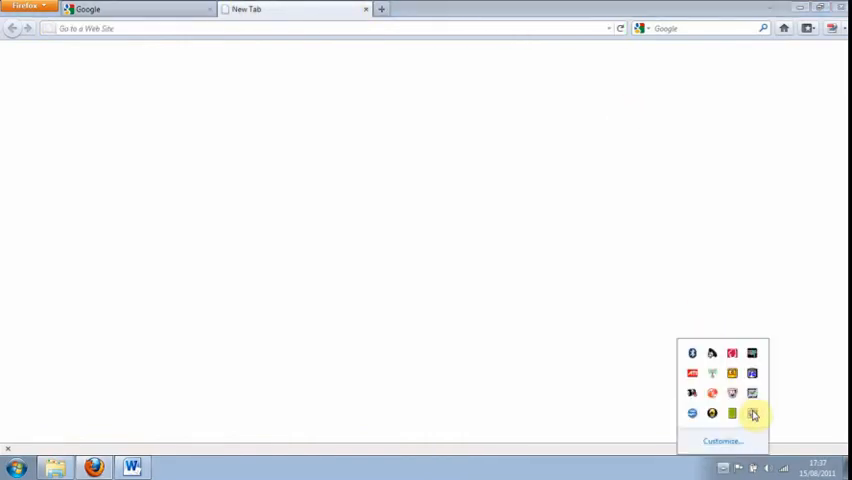
Step: Load the vyew.com OAS Webinar room URL so its name prompt appears
{"action": "right_click", "coordinate": [752, 414]}
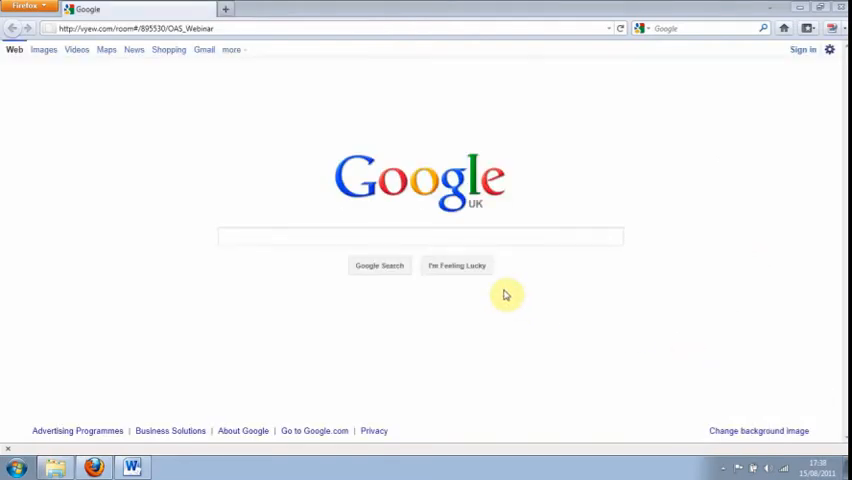
{"action": "mouse_move", "coordinate": [370, 36]}
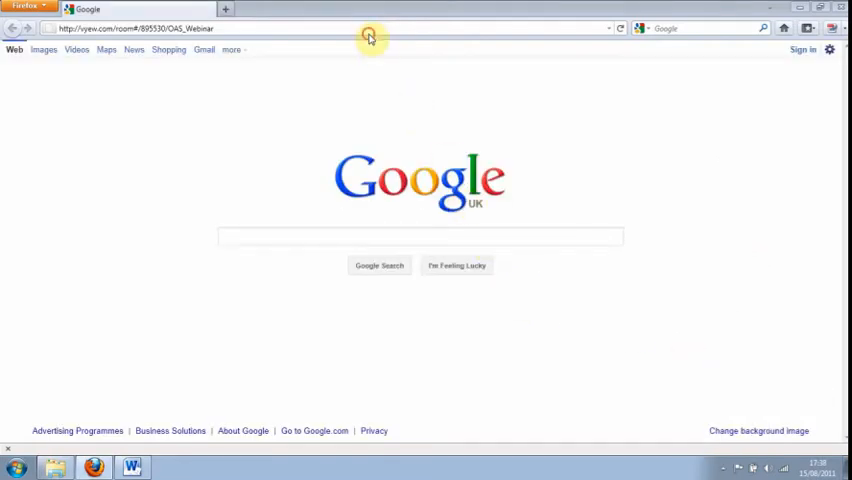
{"action": "left_click", "coordinate": [130, 28]}
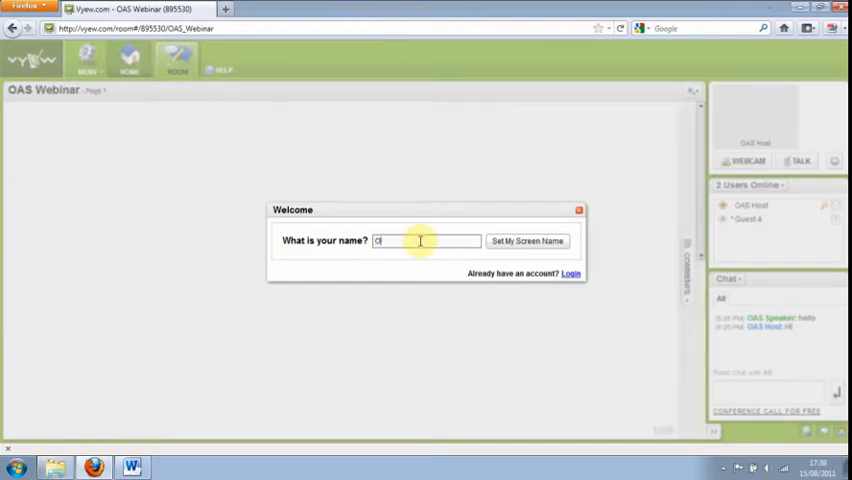
Step: Enter the room with the screen name OAS Speaker set in the Welcome dialog
{"action": "type", "text": "AS Speak"}
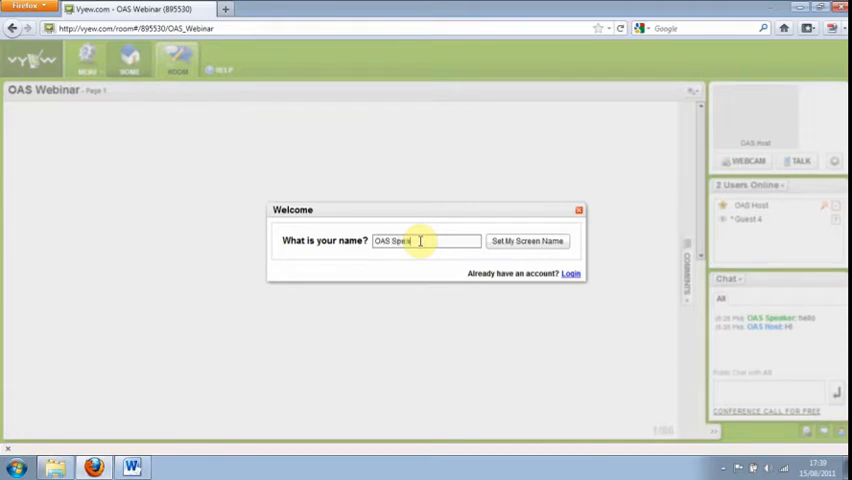
{"action": "type", "text": "ker"}
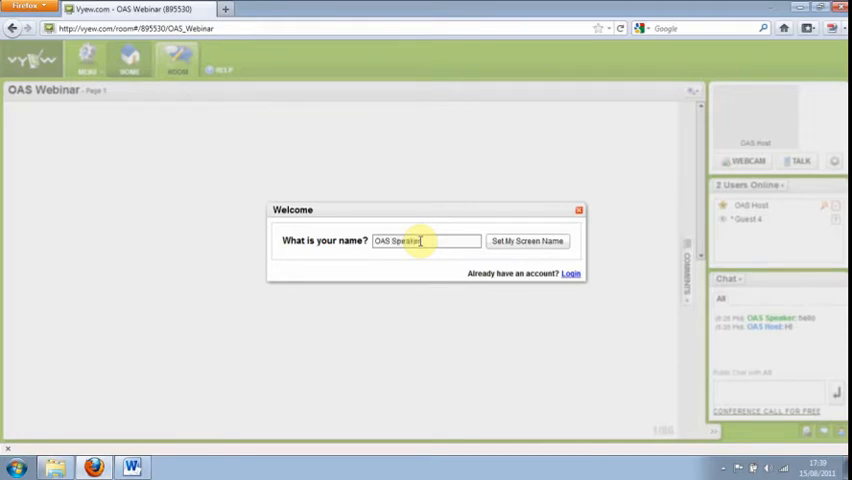
{"action": "mouse_move", "coordinate": [508, 246]}
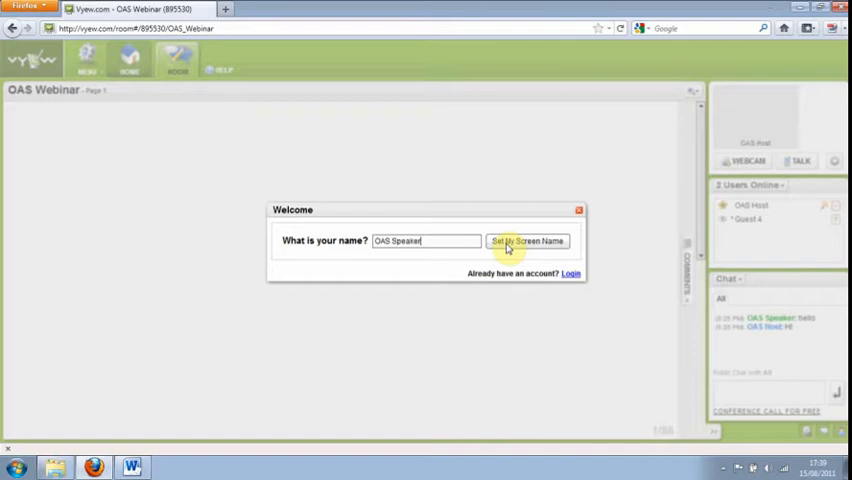
{"action": "left_click", "coordinate": [528, 240]}
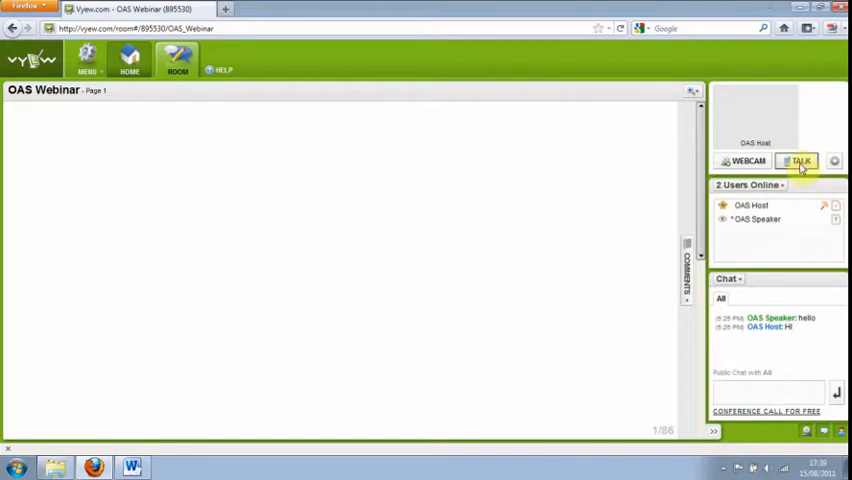
{"action": "mouse_move", "coordinate": [800, 162]}
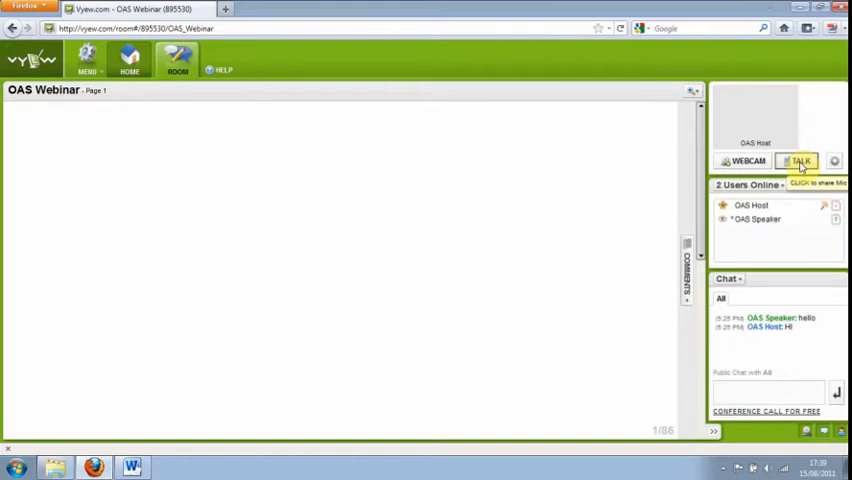
Step: Receive moderator rights from the host in the OAS Webinar room
{"action": "left_click", "coordinate": [768, 392]}
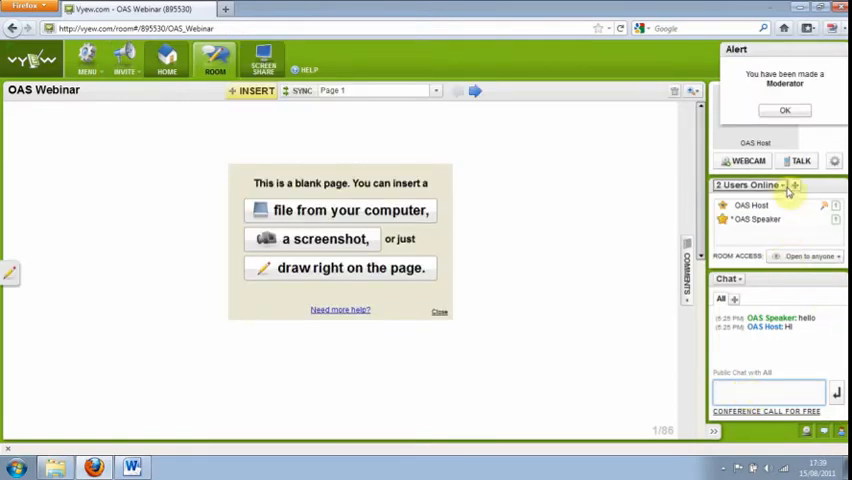
Step: Acknowledge the 'You have been made a Moderator' alert with OK
{"action": "left_click", "coordinate": [784, 110]}
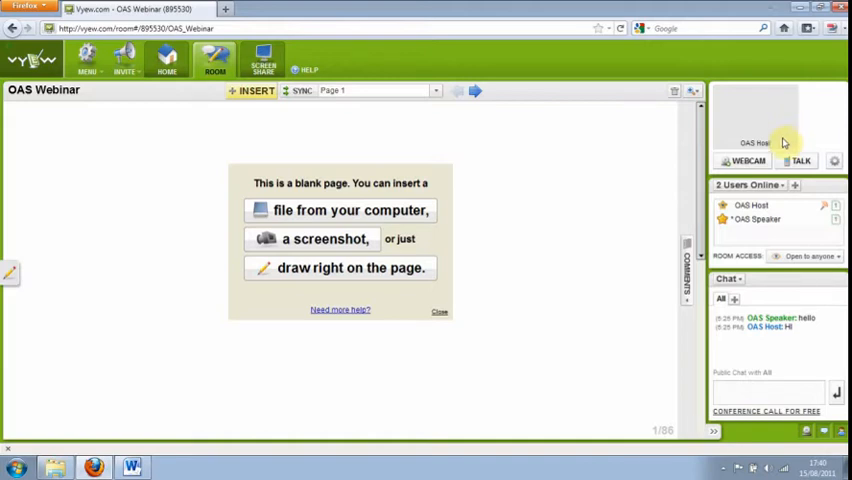
{"action": "left_click", "coordinate": [800, 160]}
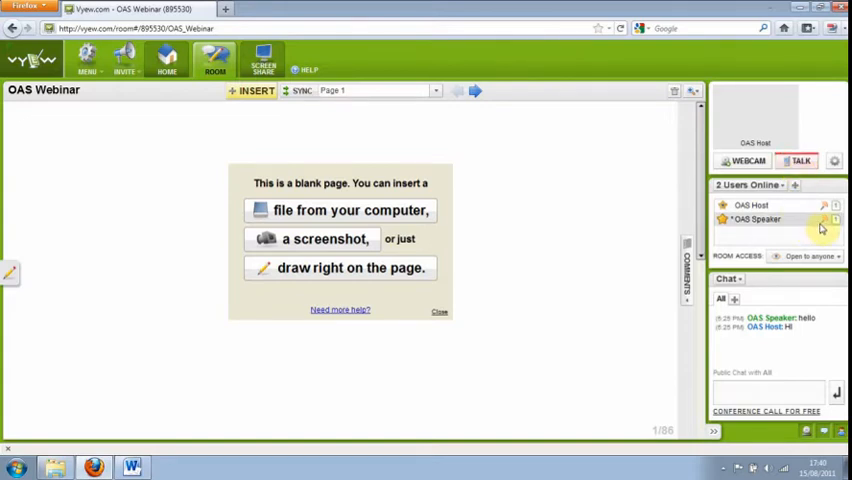
{"action": "mouse_move", "coordinate": [822, 224]}
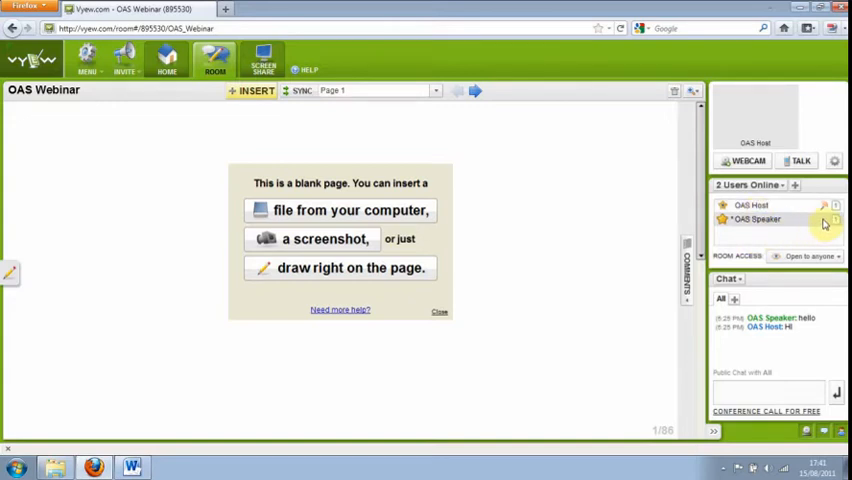
{"action": "mouse_move", "coordinate": [812, 230]}
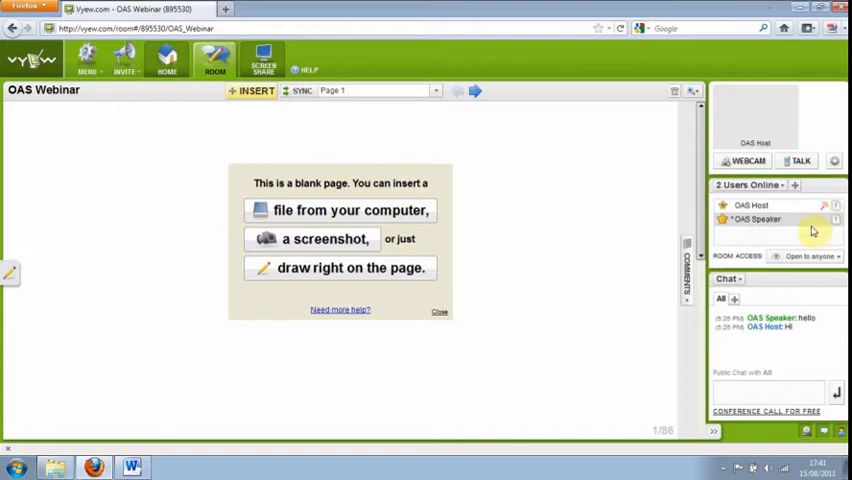
{"action": "mouse_move", "coordinate": [760, 224]}
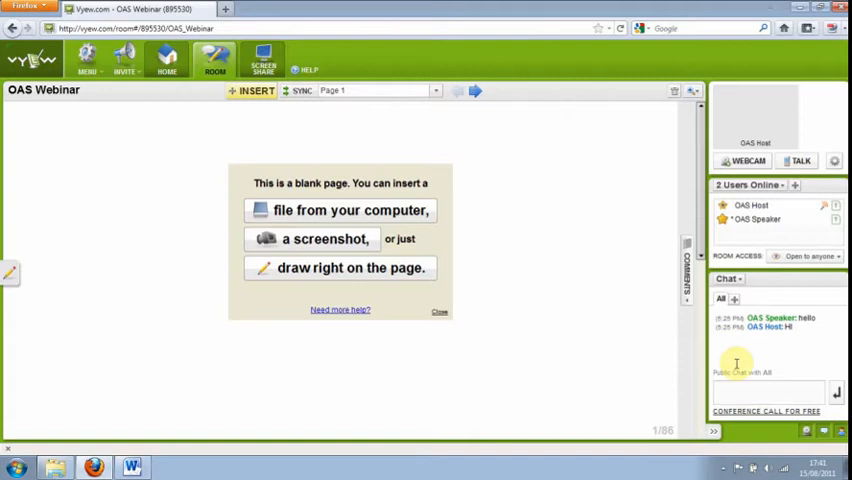
Step: Start desktop screen sharing so the Windows desktop is broadcast to the room
{"action": "left_click", "coordinate": [768, 390]}
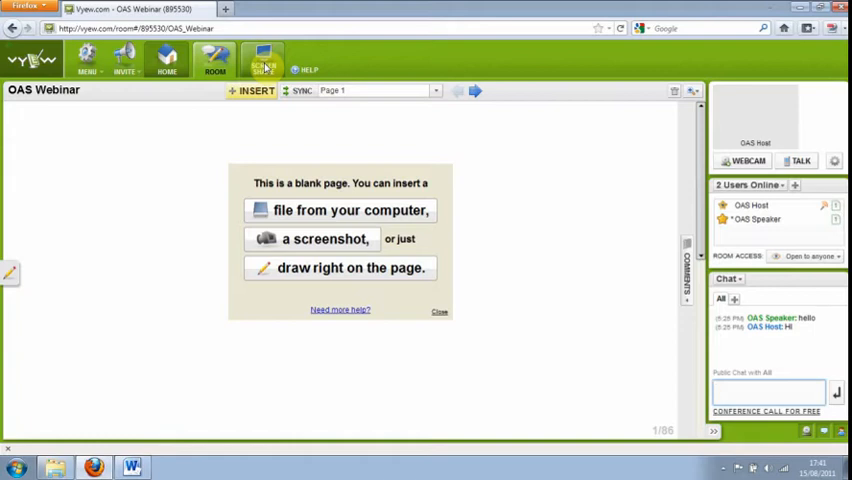
{"action": "left_click", "coordinate": [264, 60]}
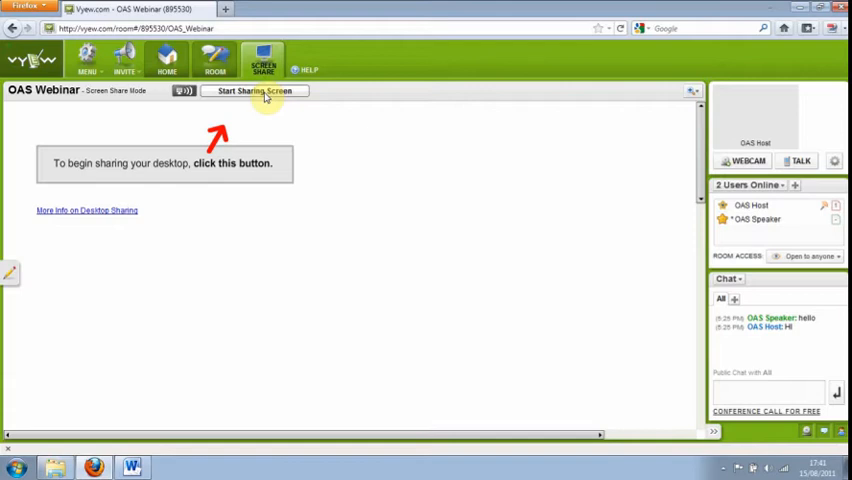
{"action": "left_click", "coordinate": [252, 92]}
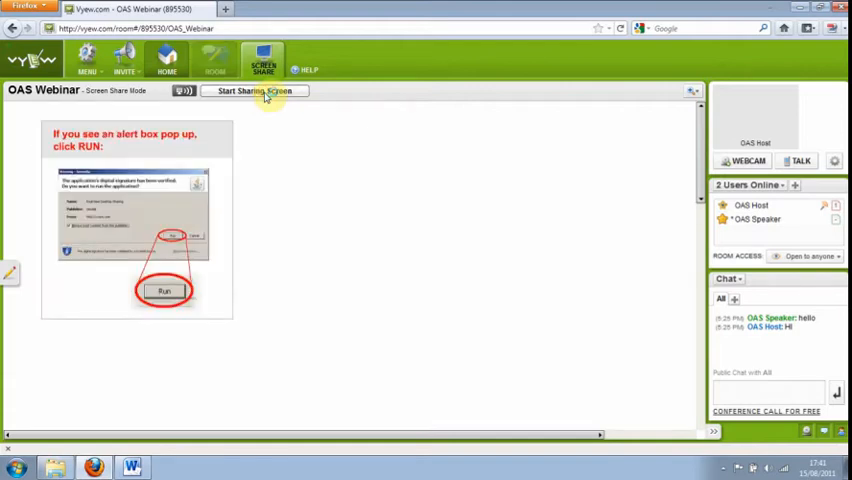
{"action": "mouse_move", "coordinate": [378, 180]}
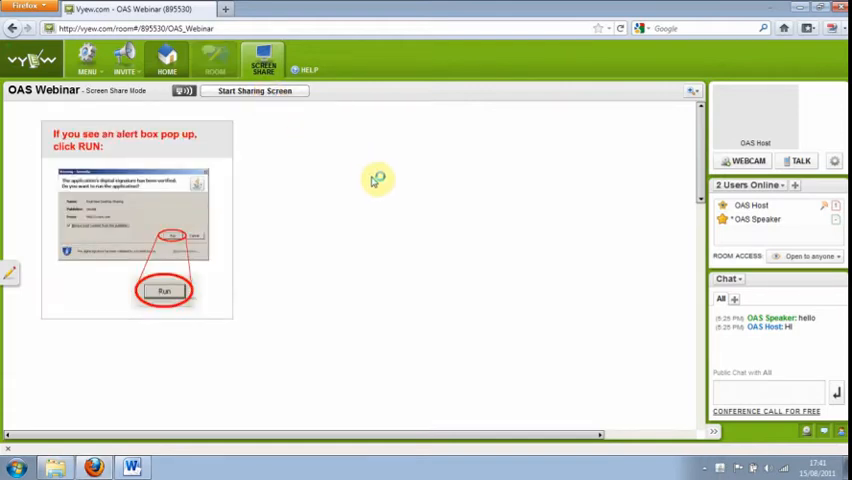
{"action": "left_click", "coordinate": [254, 92]}
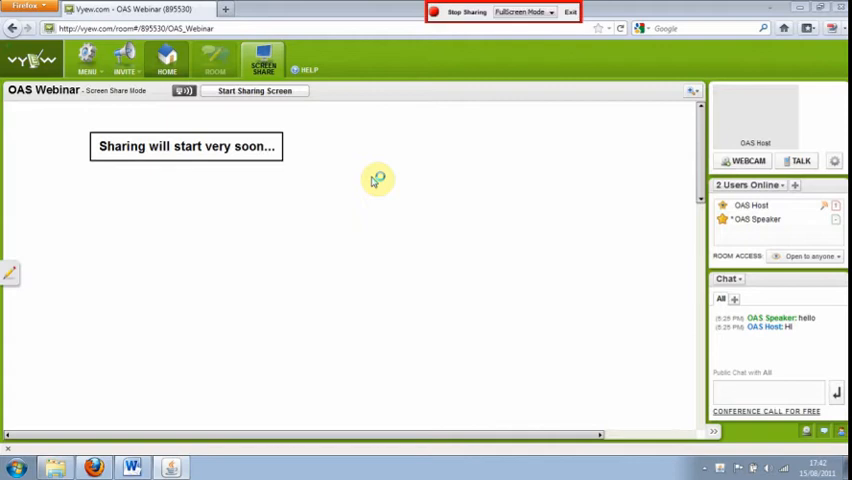
{"action": "left_click", "coordinate": [254, 92]}
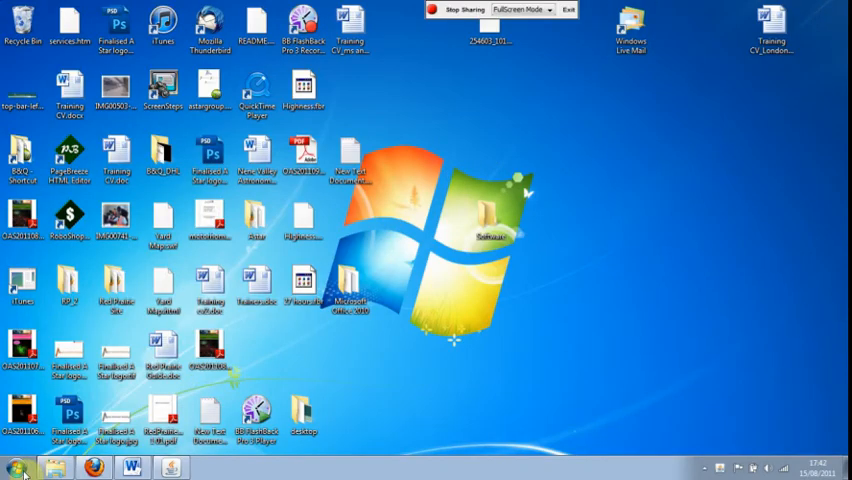
Step: Open 'Saturn - Lord of the rings.ppt' from the Documents library via the Start menu
{"action": "left_click", "coordinate": [12, 468]}
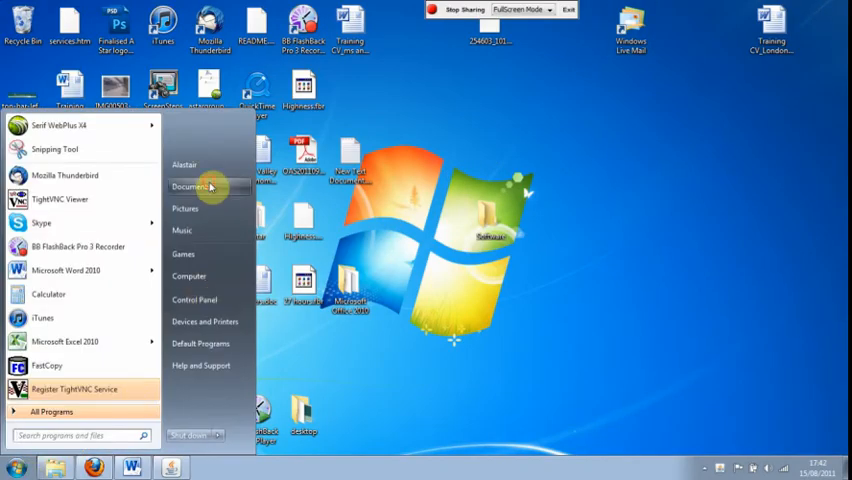
{"action": "left_click", "coordinate": [192, 186]}
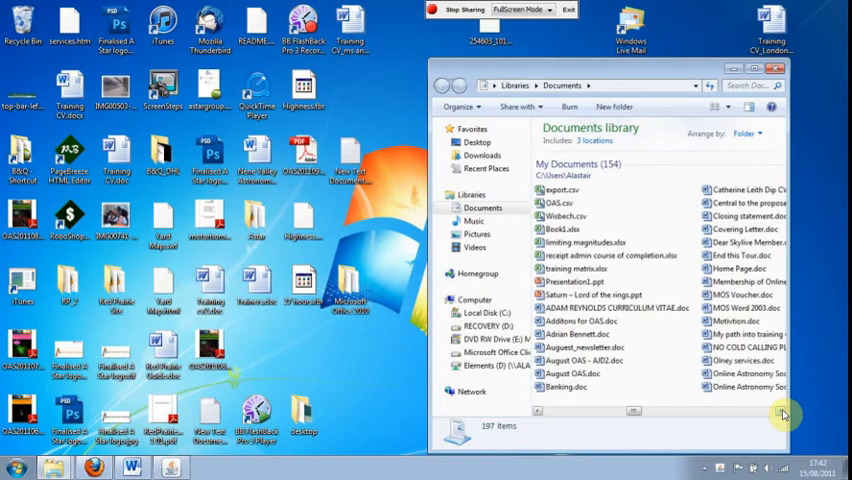
{"action": "scroll", "scroll_direction": "down", "scroll_amount": 3}
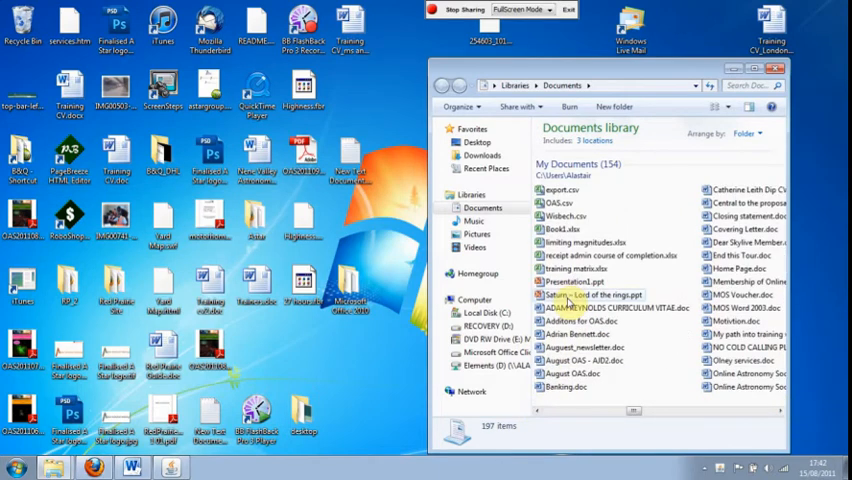
{"action": "double_click", "coordinate": [580, 294]}
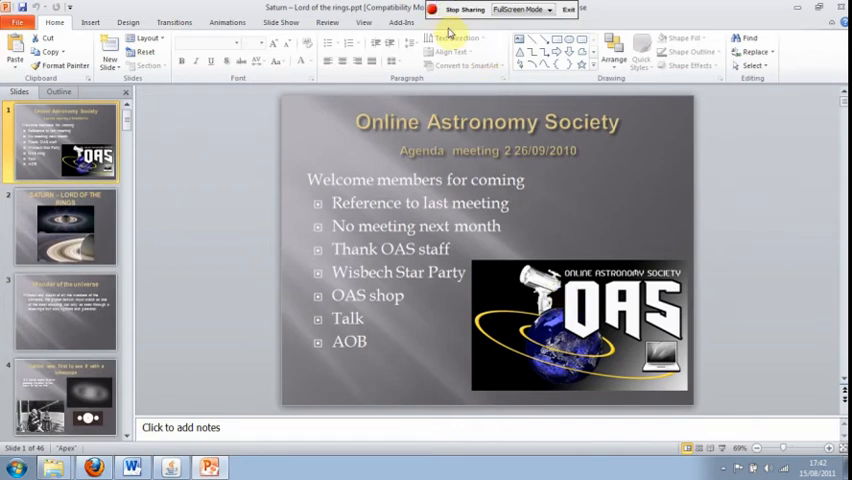
{"action": "mouse_move", "coordinate": [448, 38]}
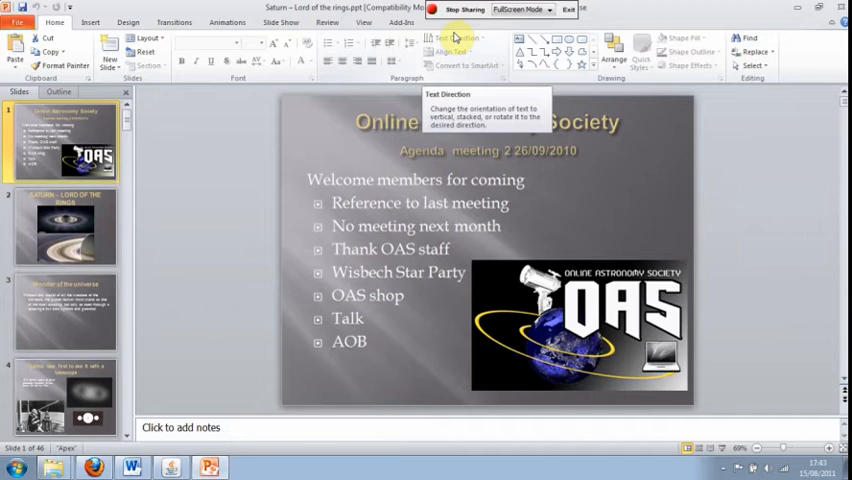
{"action": "mouse_move", "coordinate": [456, 32]}
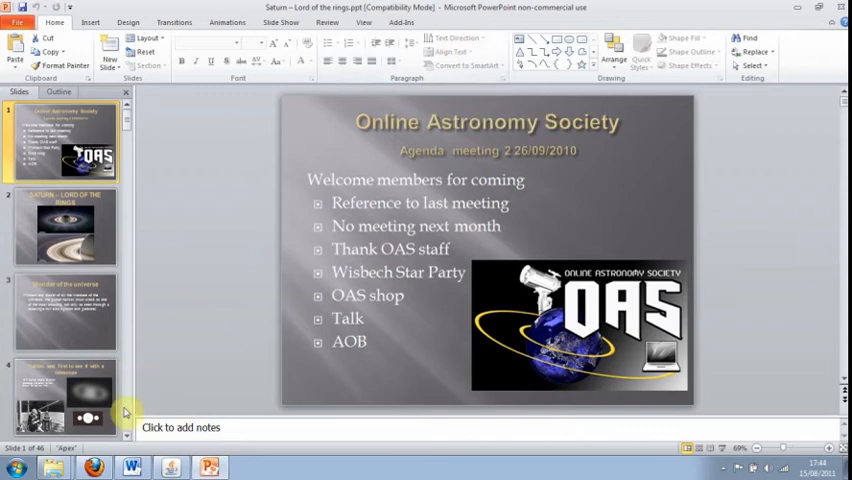
Step: Bring the Vyew room back into focus, briefly checking the PowerPoint slide in between
{"action": "left_click", "coordinate": [92, 468]}
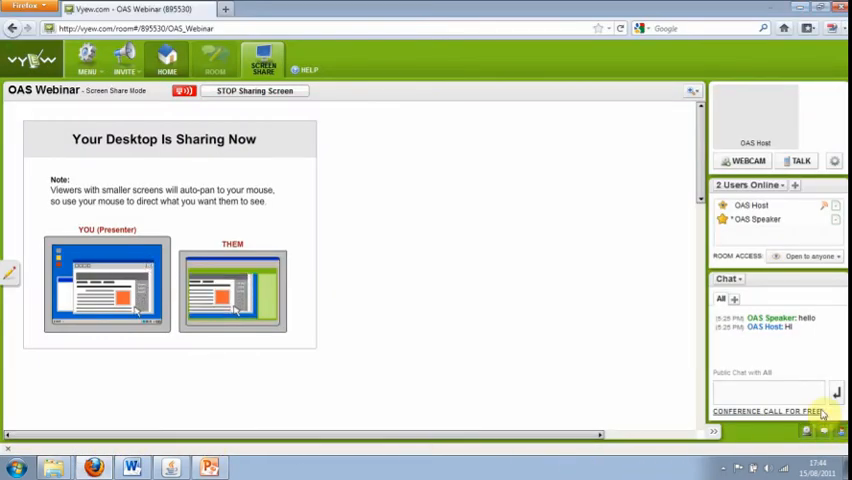
{"action": "left_click", "coordinate": [770, 390]}
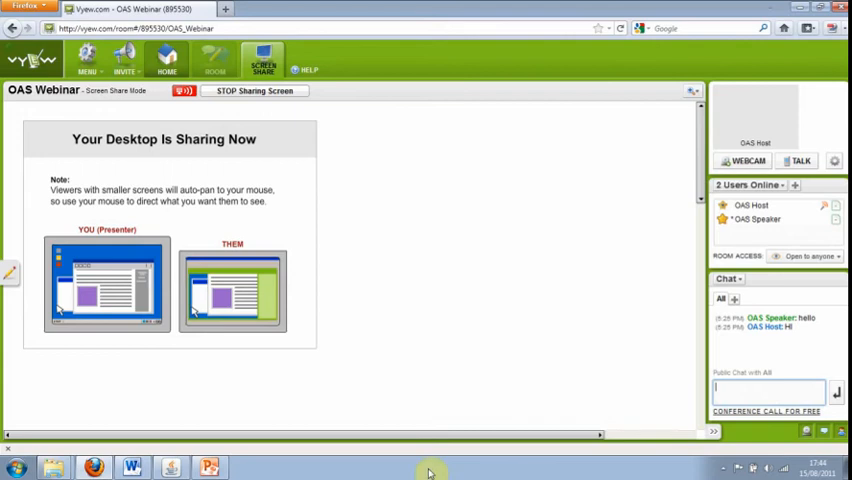
{"action": "left_click", "coordinate": [208, 468]}
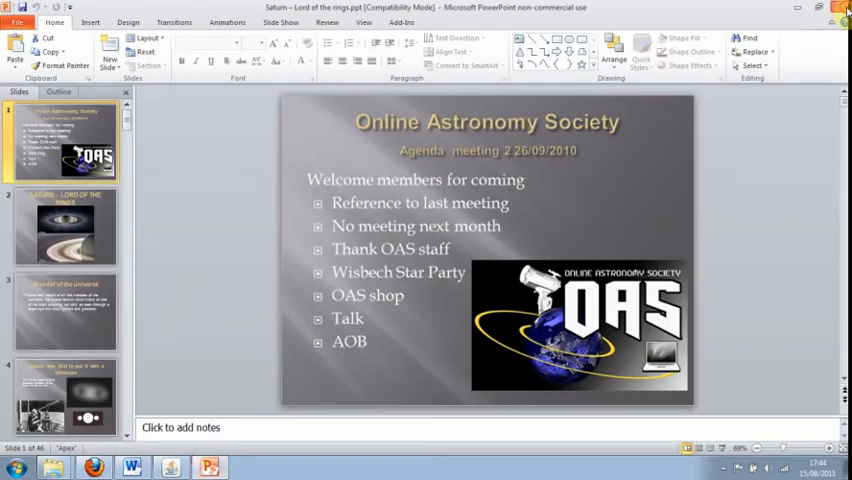
{"action": "left_click", "coordinate": [92, 468]}
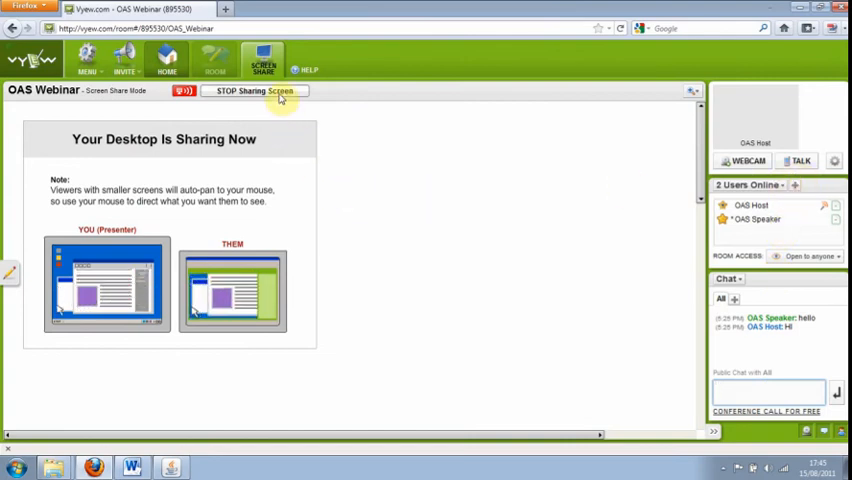
Step: Stop sharing the desktop using STOP Sharing Screen in the toolbar
{"action": "left_click", "coordinate": [252, 92]}
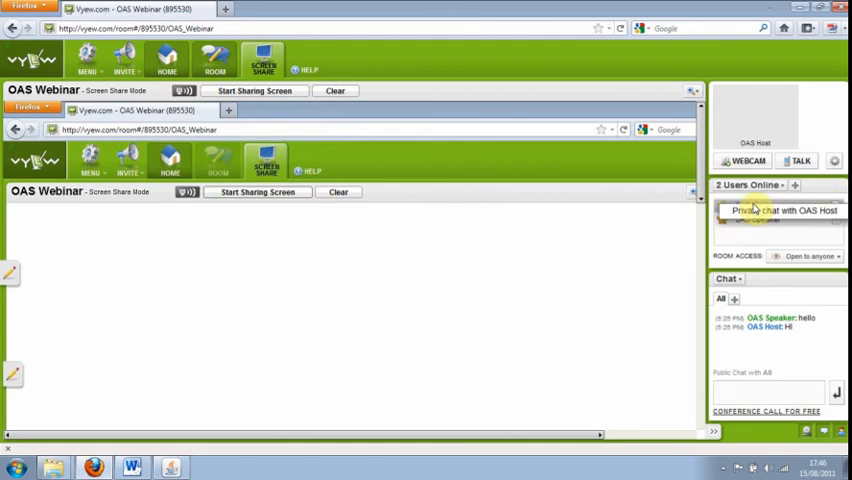
{"action": "right_click", "coordinate": [756, 208]}
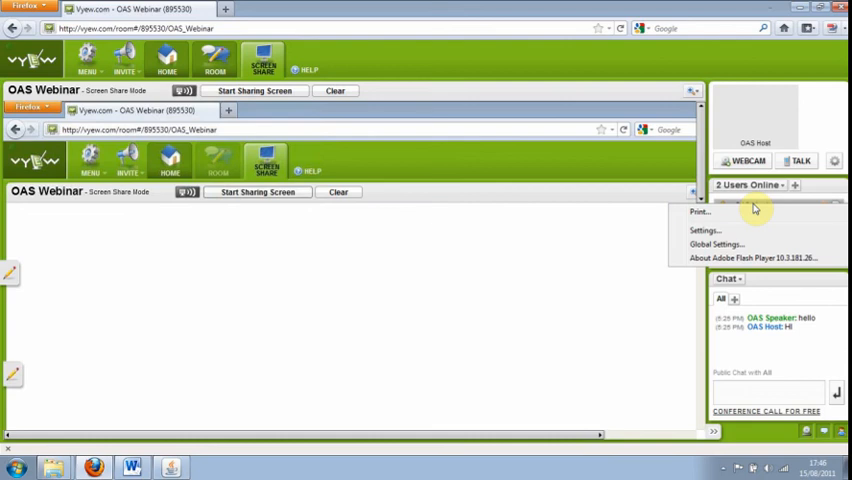
{"action": "left_click", "coordinate": [750, 204]}
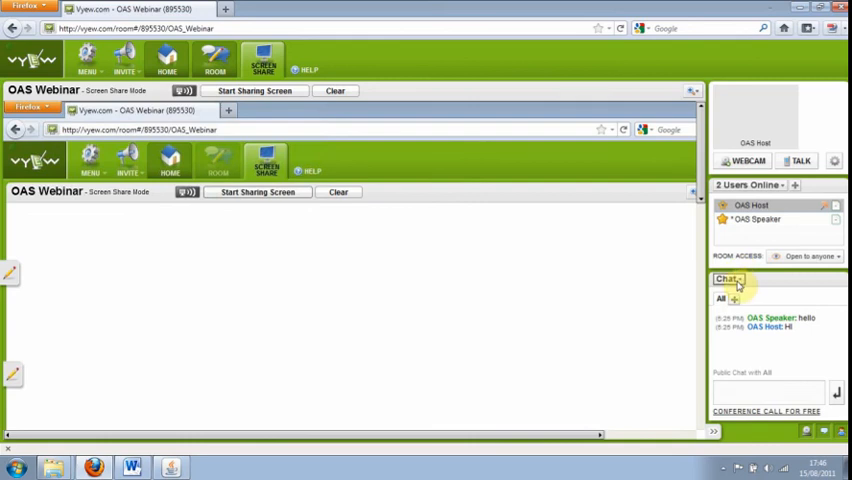
{"action": "left_click", "coordinate": [736, 288]}
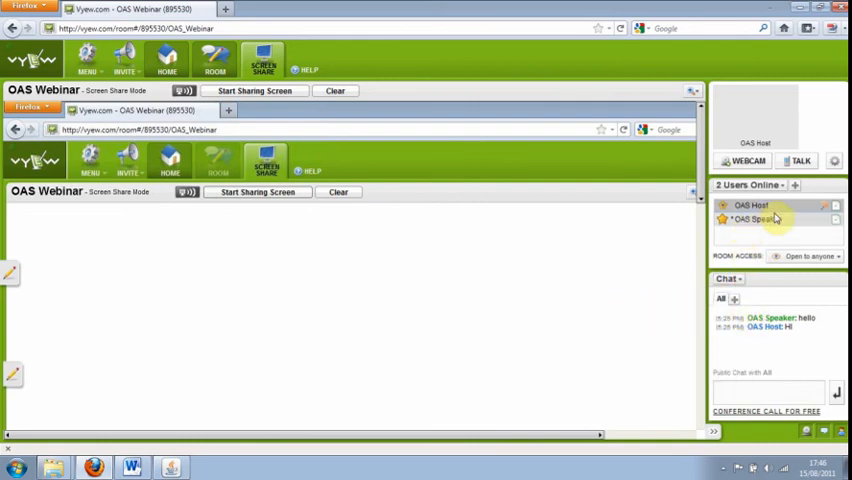
{"action": "mouse_move", "coordinate": [832, 222]}
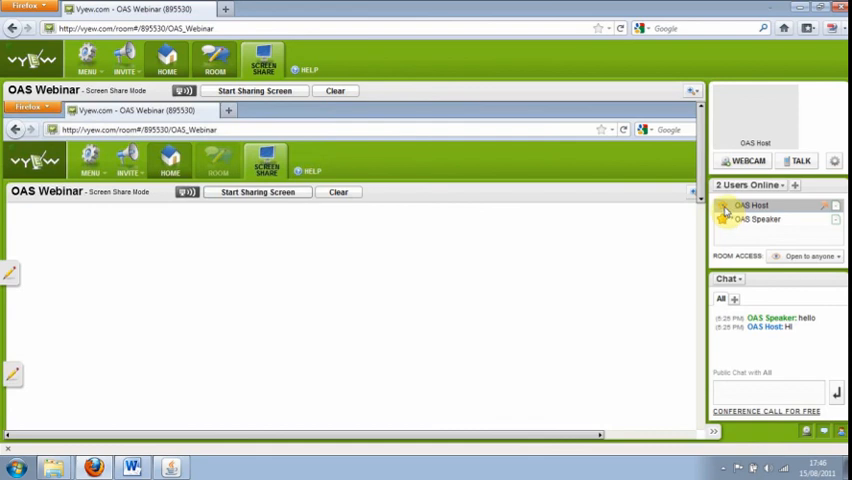
{"action": "mouse_move", "coordinate": [724, 204]}
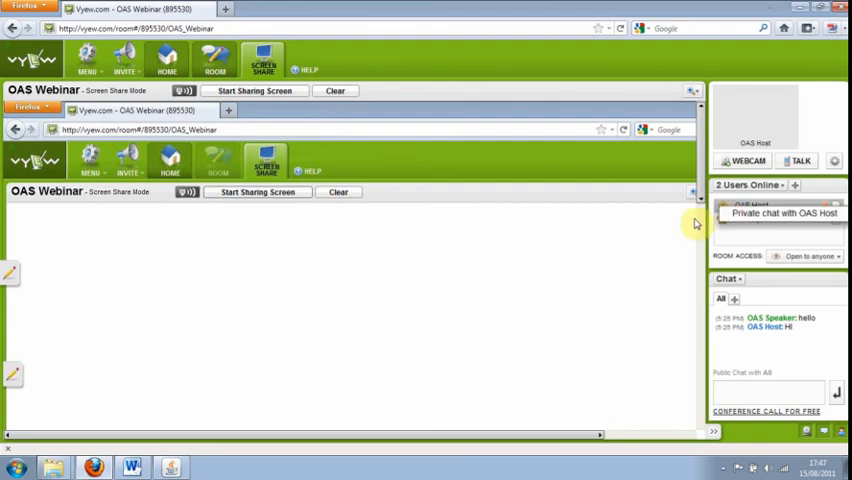
{"action": "mouse_move", "coordinate": [672, 232]}
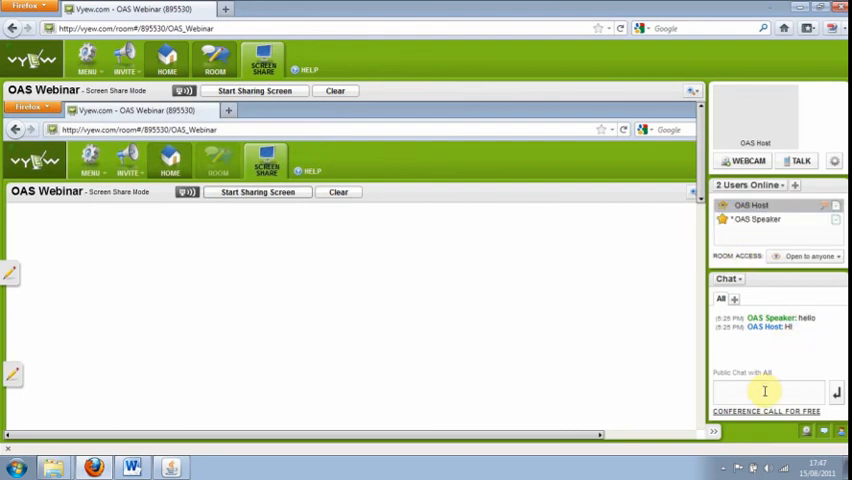
{"action": "left_click", "coordinate": [766, 392]}
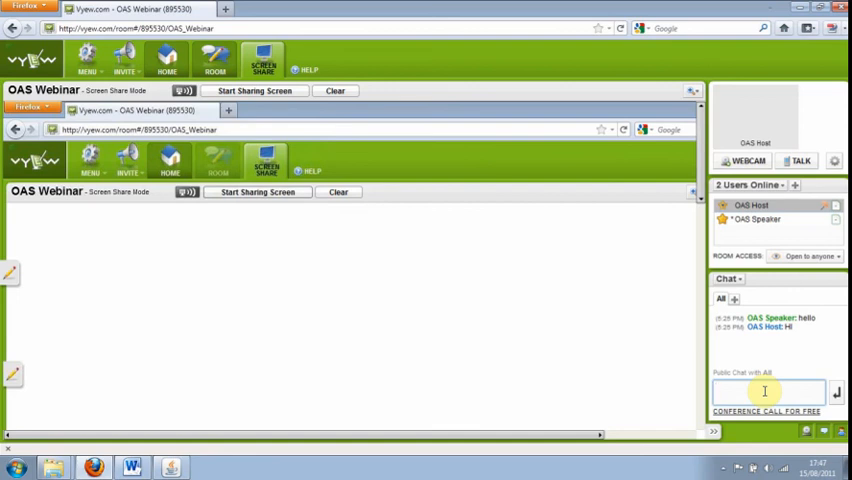